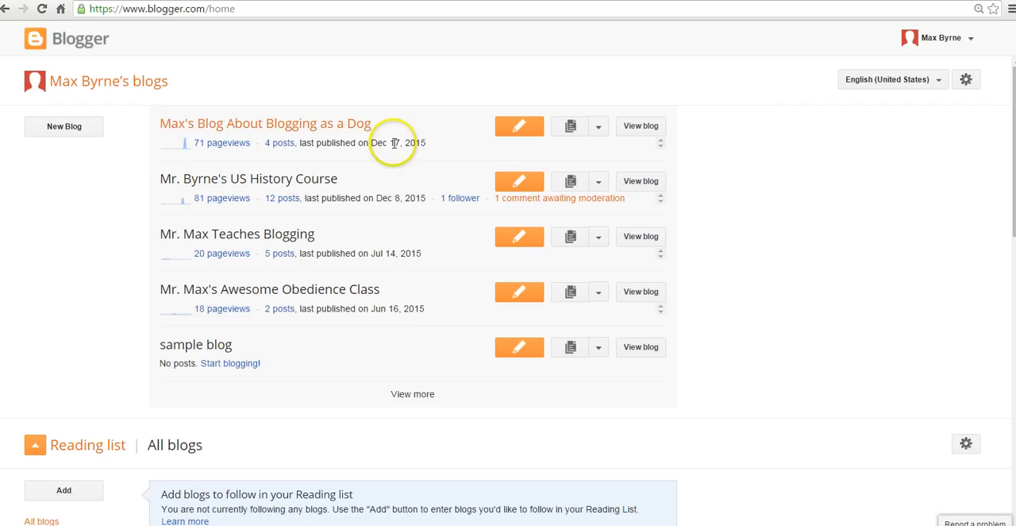
mouse_move(313, 139)
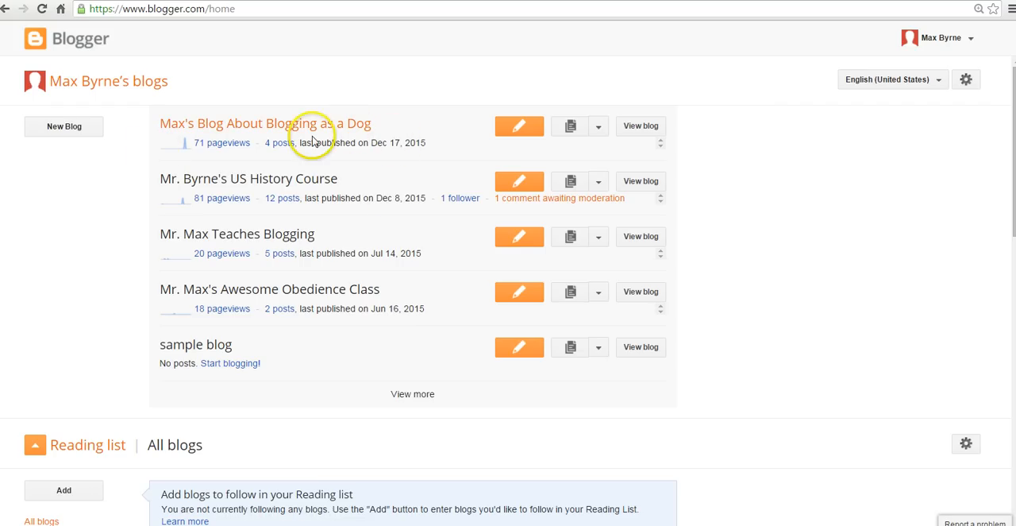
mouse_move(497, 125)
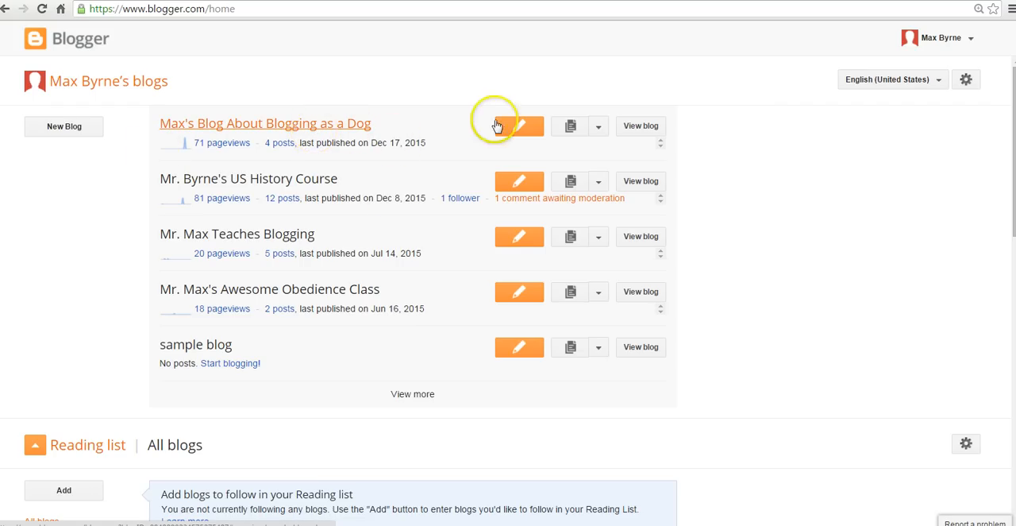
- Open the Posts list for Max's Blog About Blogging as a Dog
left_click(598, 125)
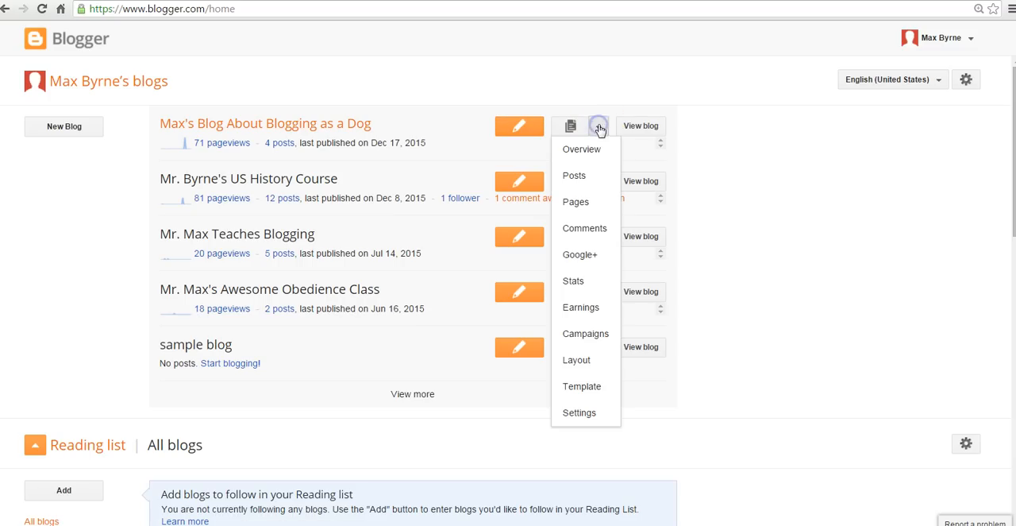
mouse_move(579, 175)
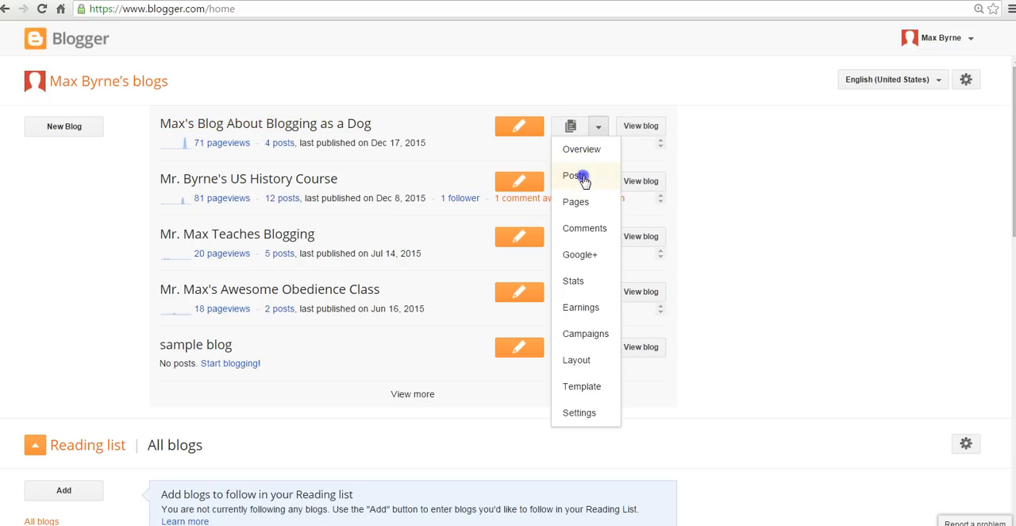
left_click(575, 175)
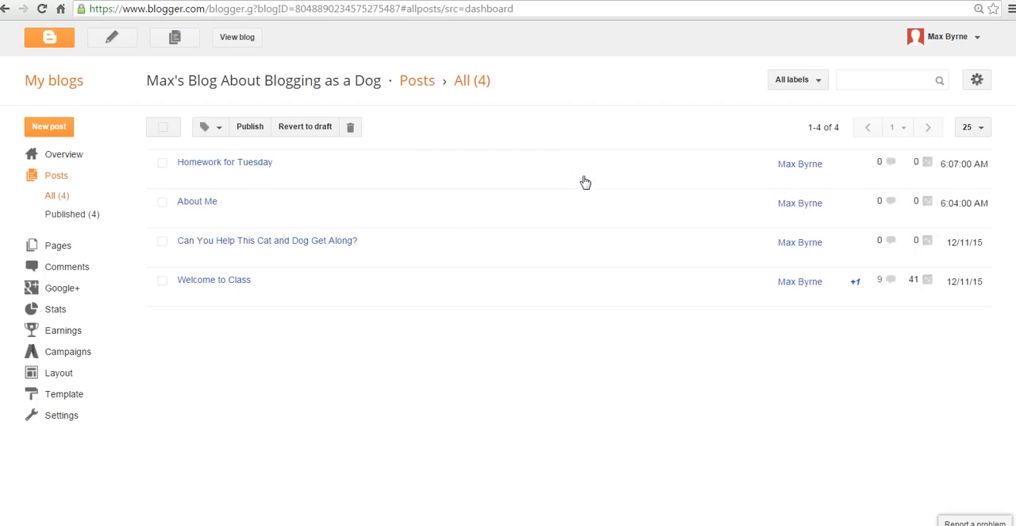
mouse_move(232, 195)
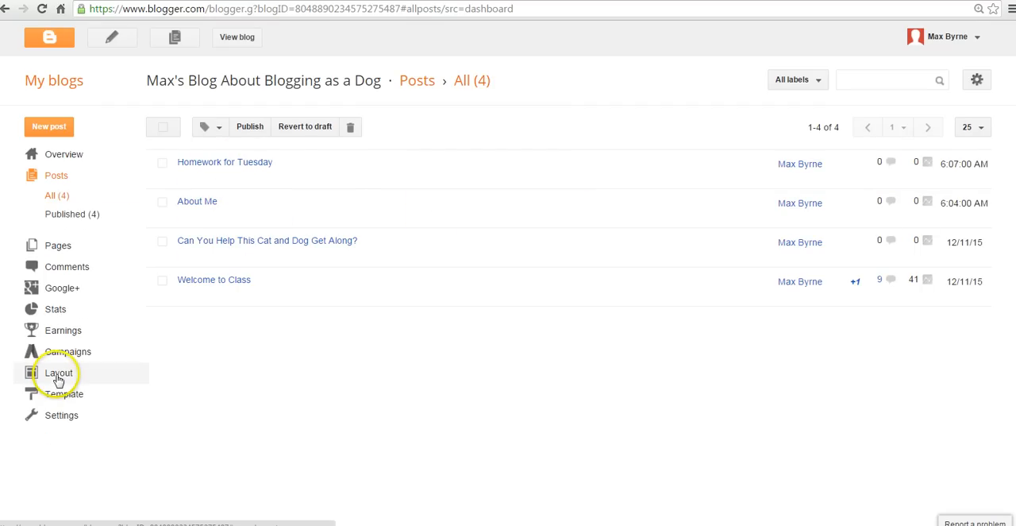
- On the dog blog's Layout page, add a gadget to the sidebar-right-1 section
left_click(58, 372)
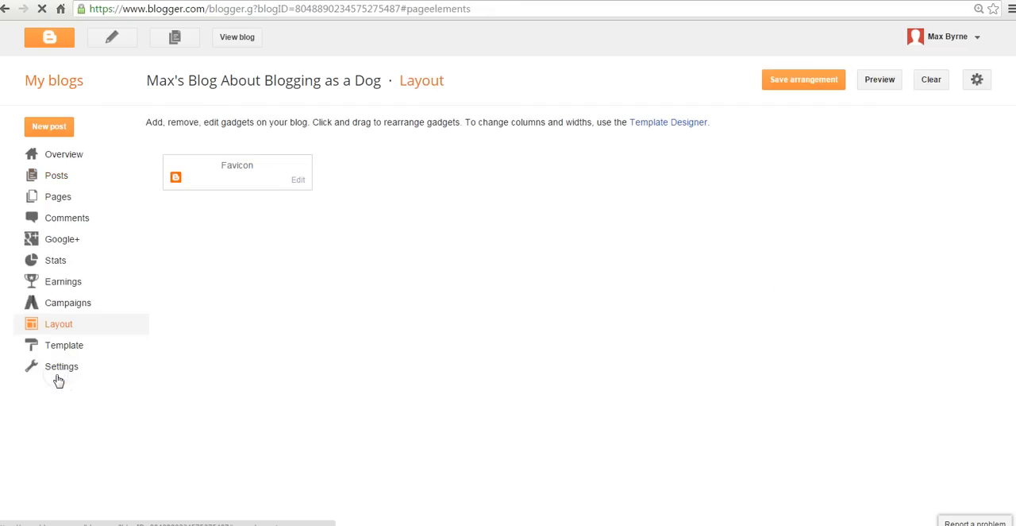
scroll("down", 3)
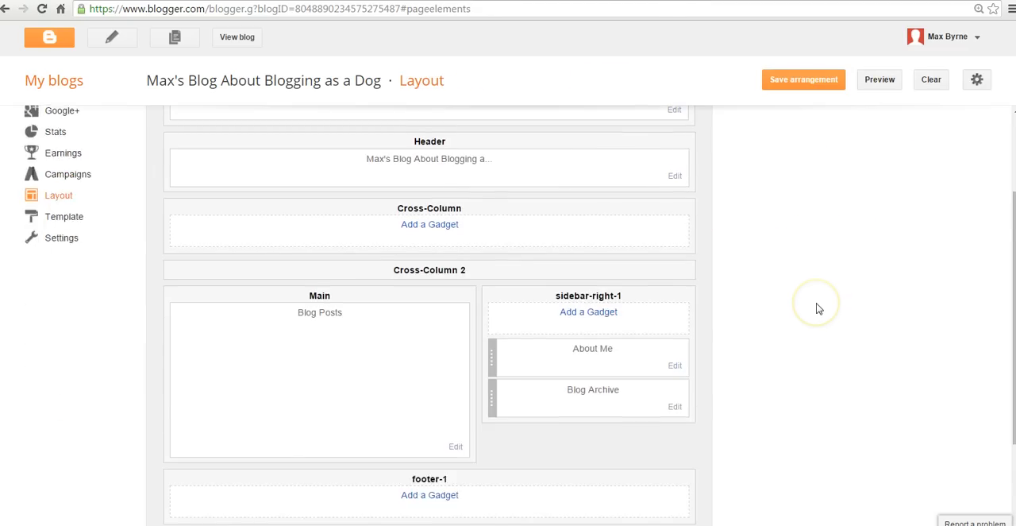
scroll("down", 3)
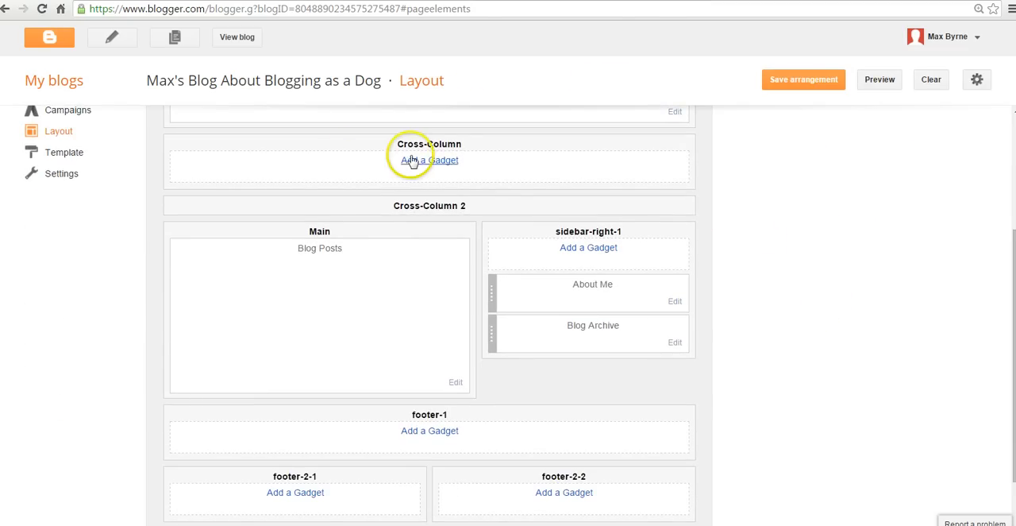
mouse_move(546, 466)
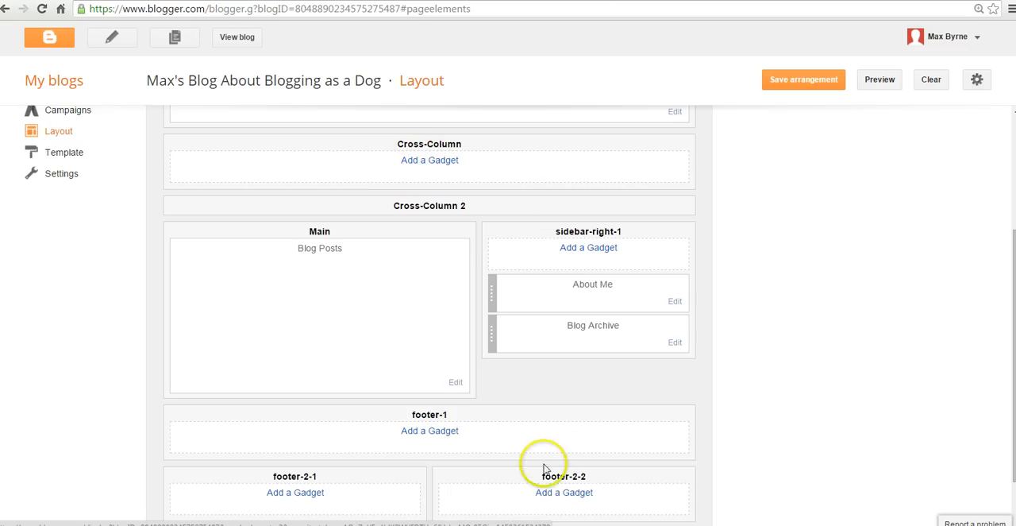
mouse_move(588, 247)
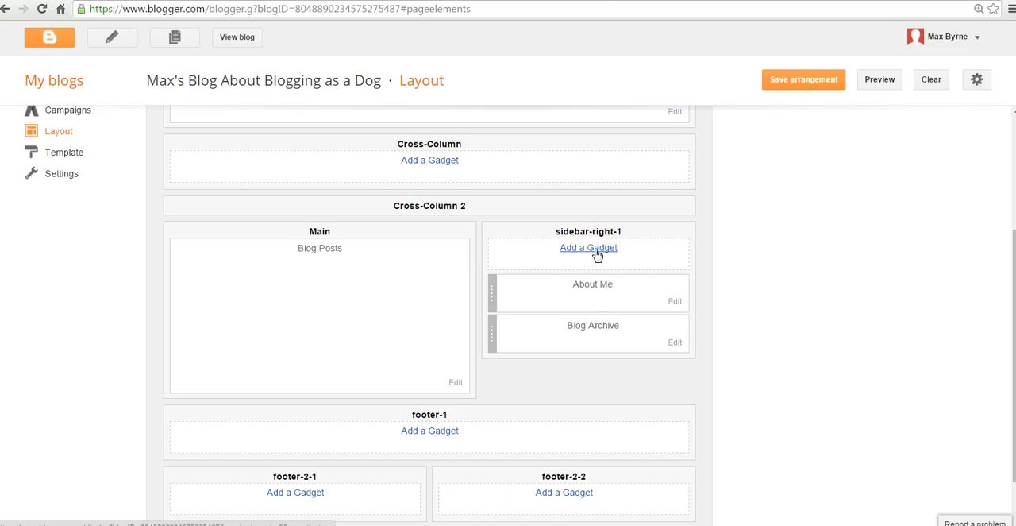
left_click(589, 247)
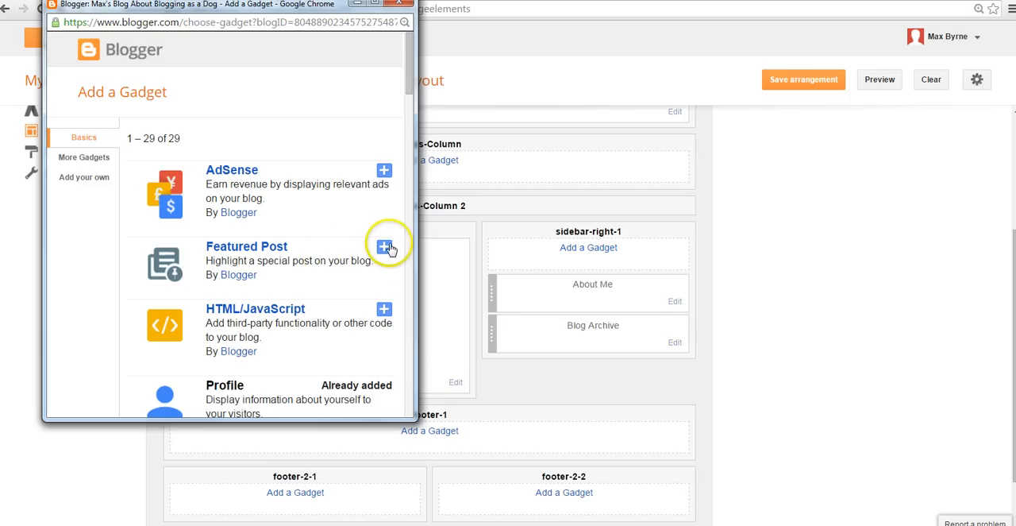
- Add and save a Featured Post gadget featuring the About Me post
left_click(383, 247)
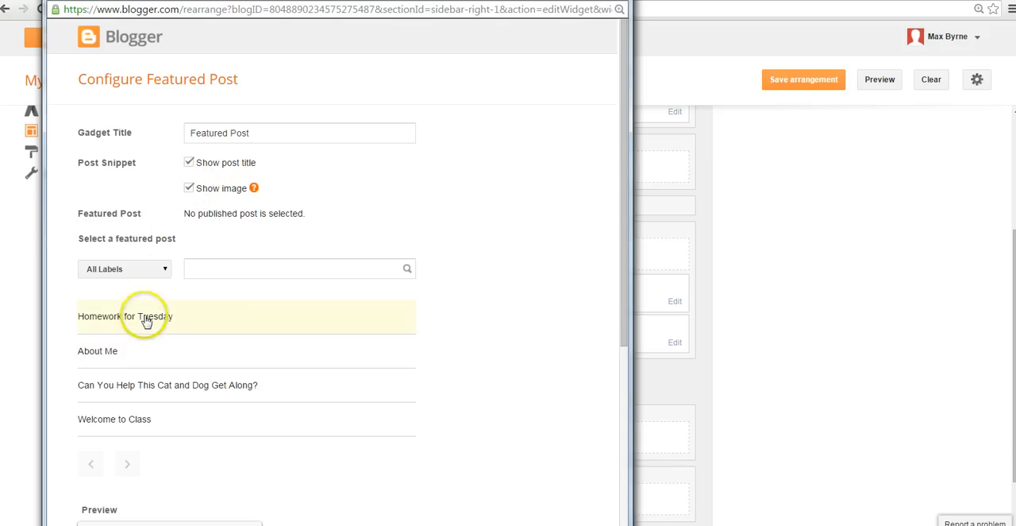
mouse_move(125, 330)
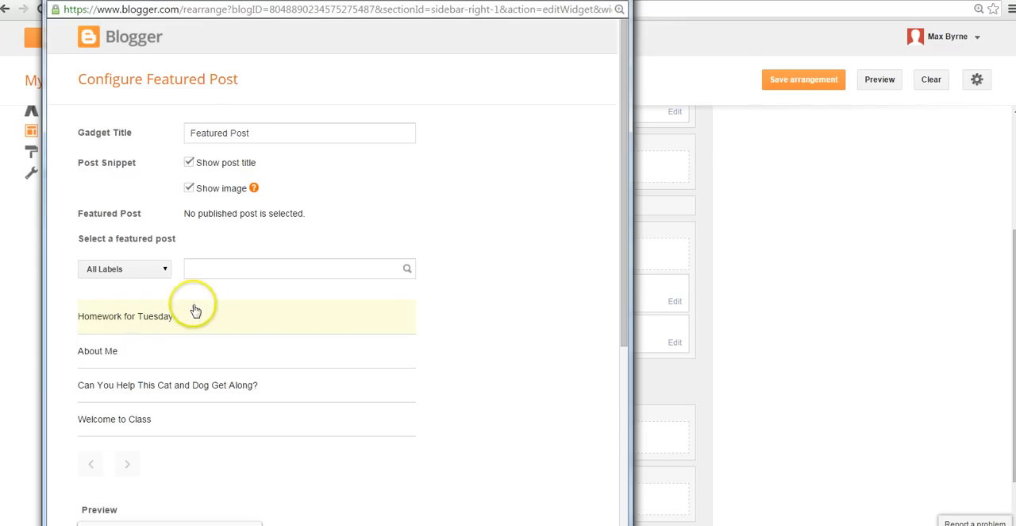
left_click(299, 267)
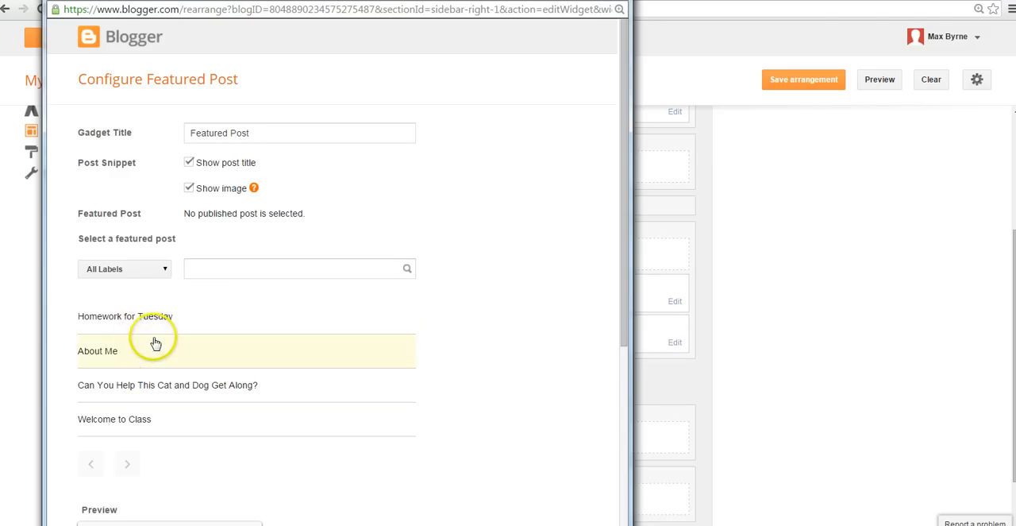
mouse_move(150, 352)
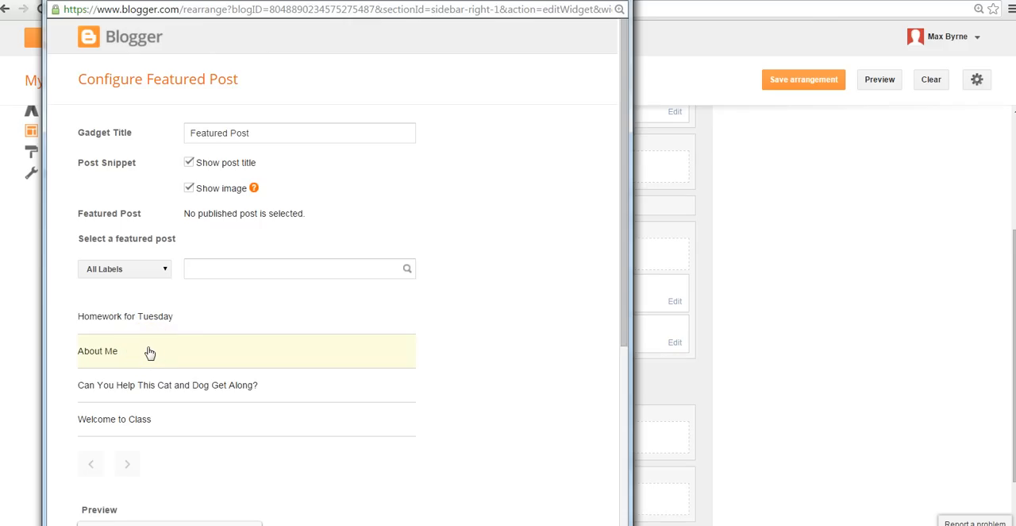
left_click(97, 351)
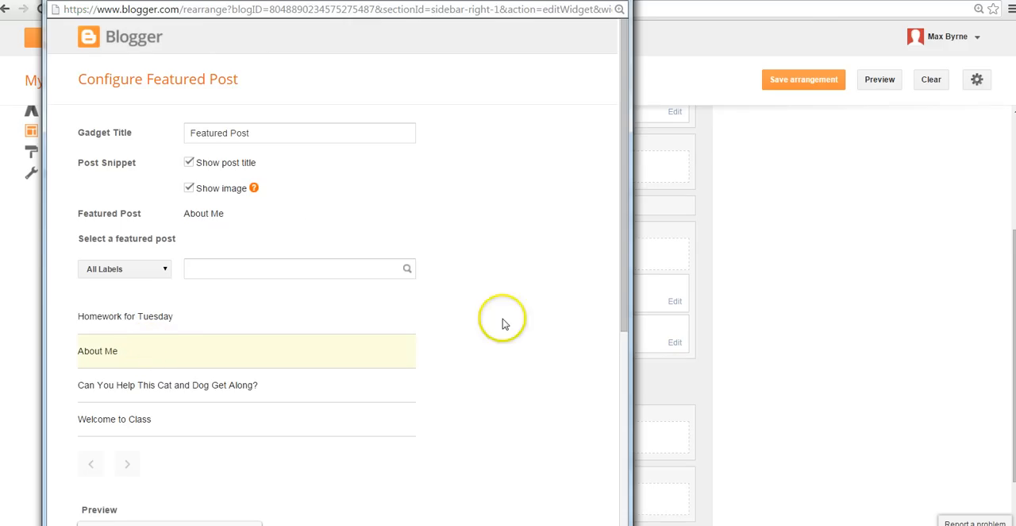
mouse_move(89, 357)
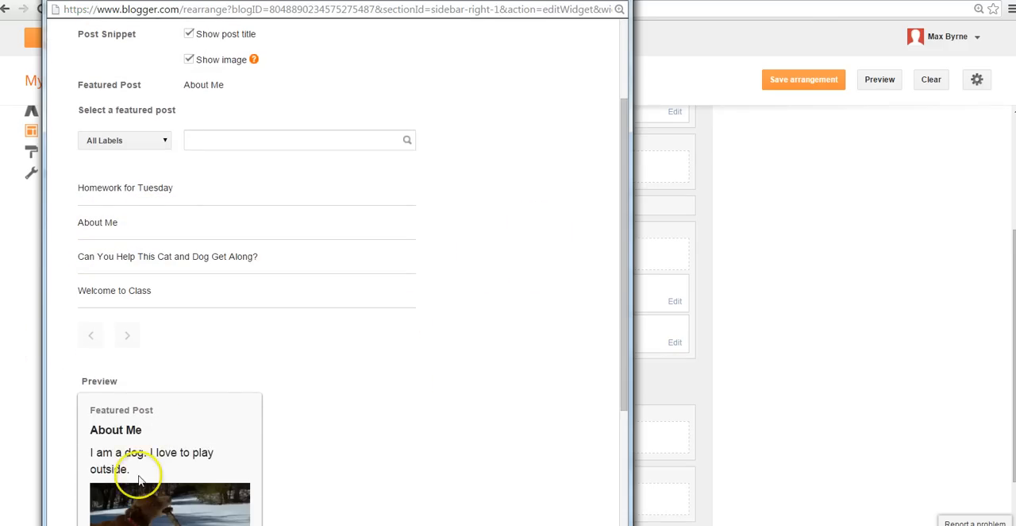
scroll("down", 3)
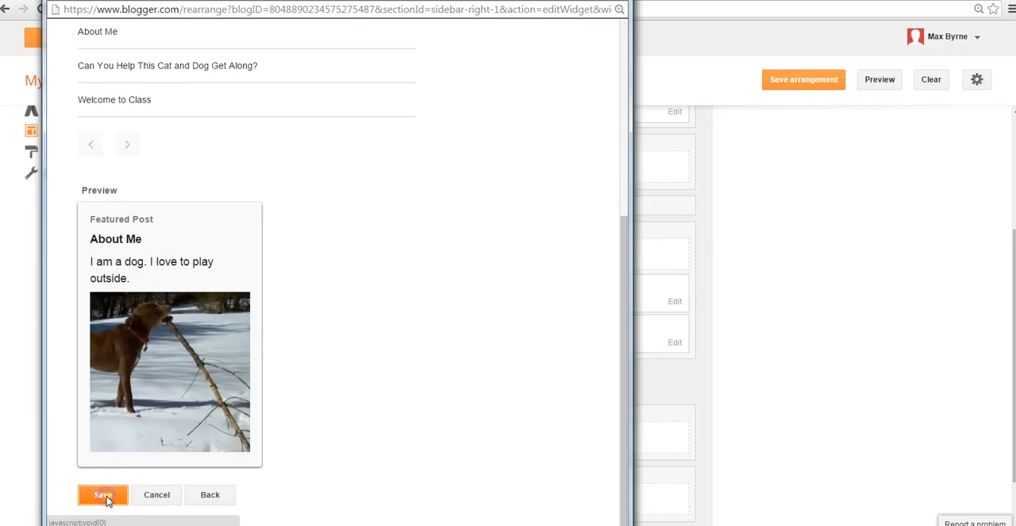
left_click(102, 494)
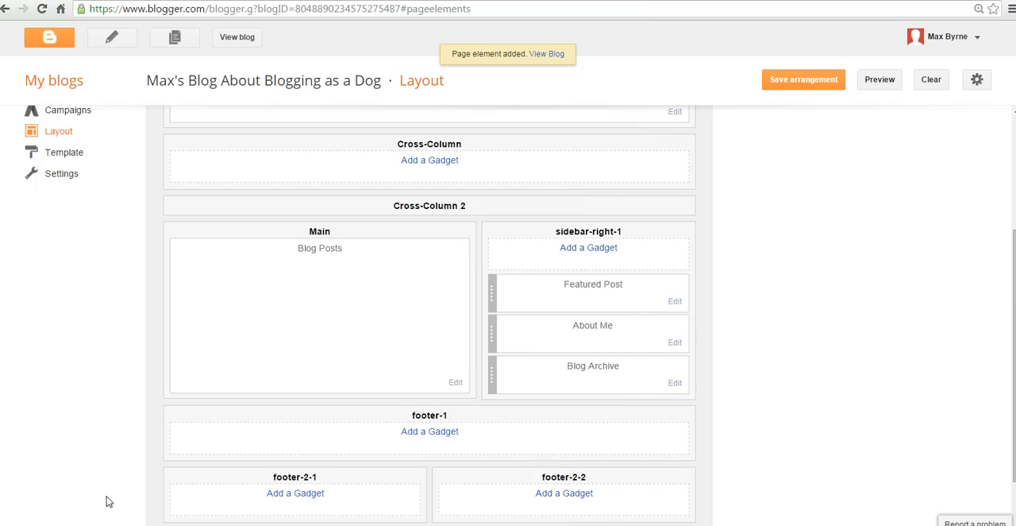
- View the live blog from the 'Page element added' notice to see the Featured Post
left_click(803, 80)
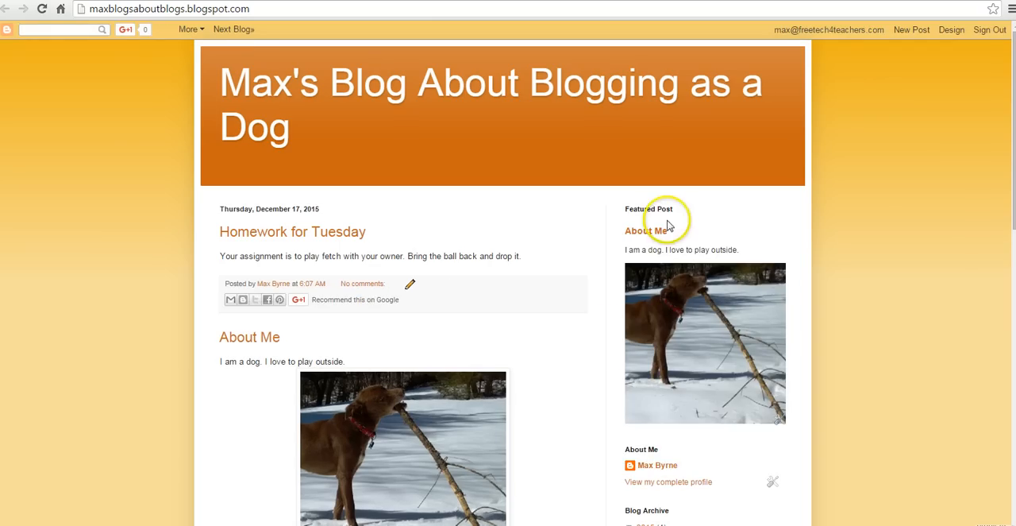
mouse_move(606, 320)
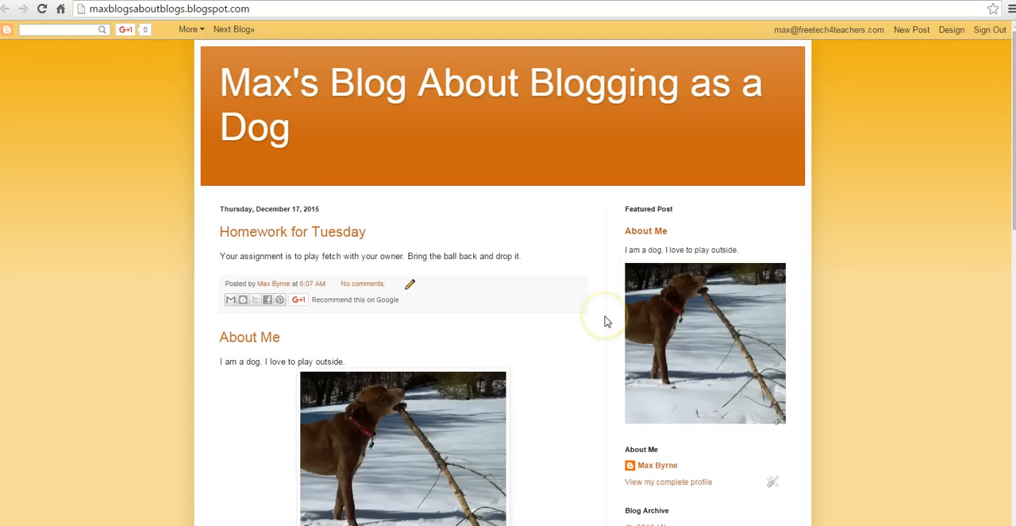
mouse_move(606, 321)
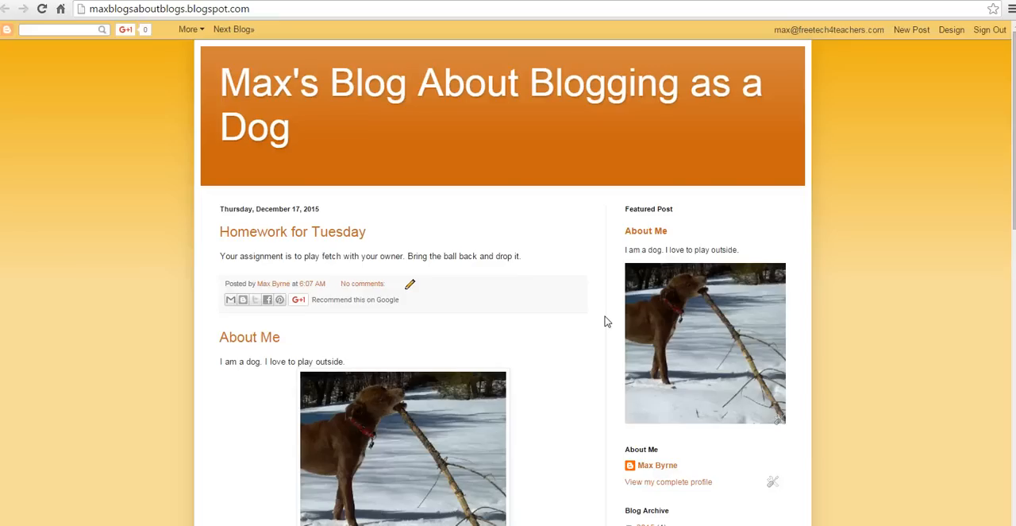
mouse_move(657, 300)
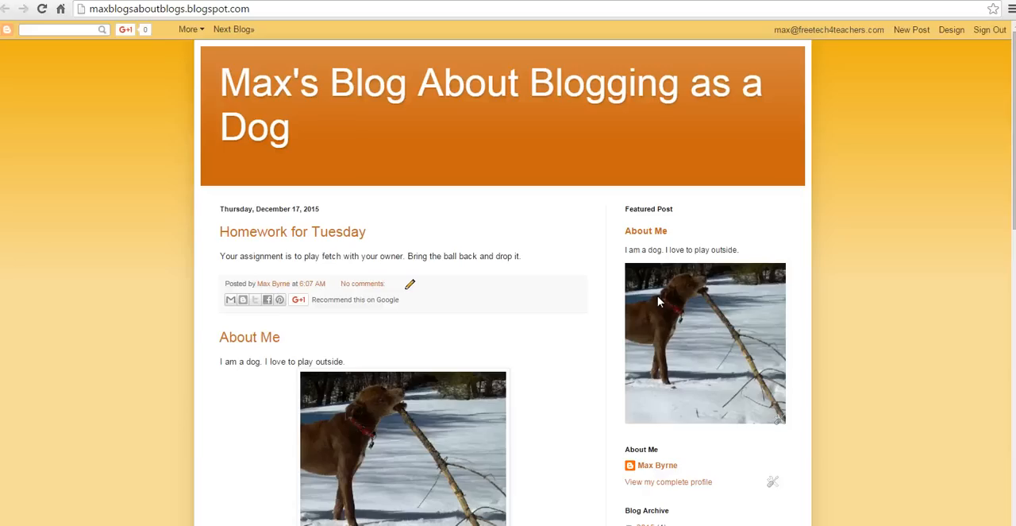
mouse_move(294, 220)
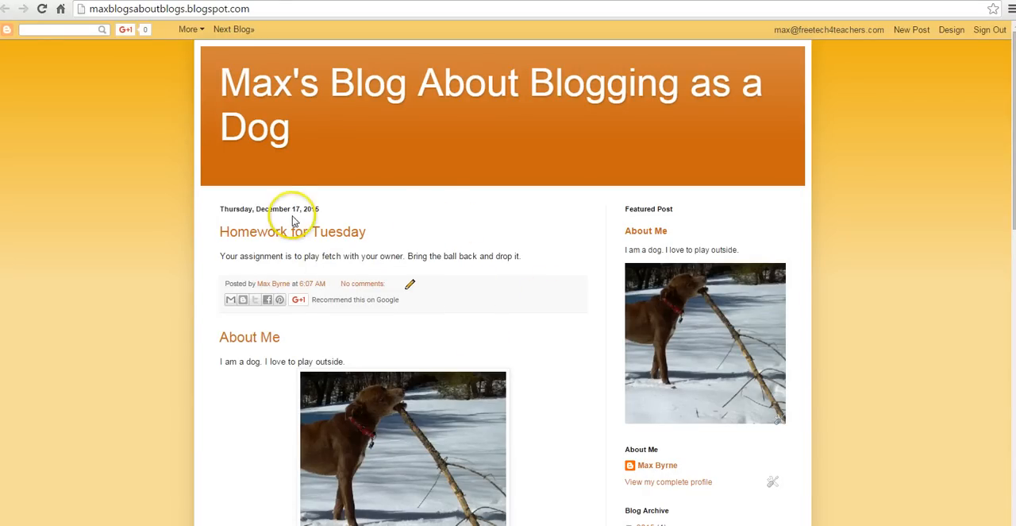
mouse_move(256, 328)
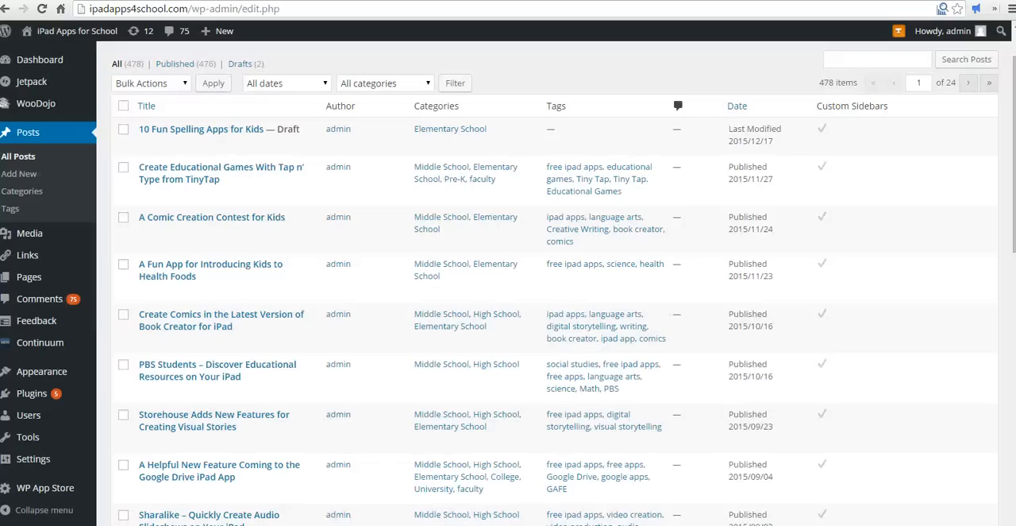
mouse_move(246, 362)
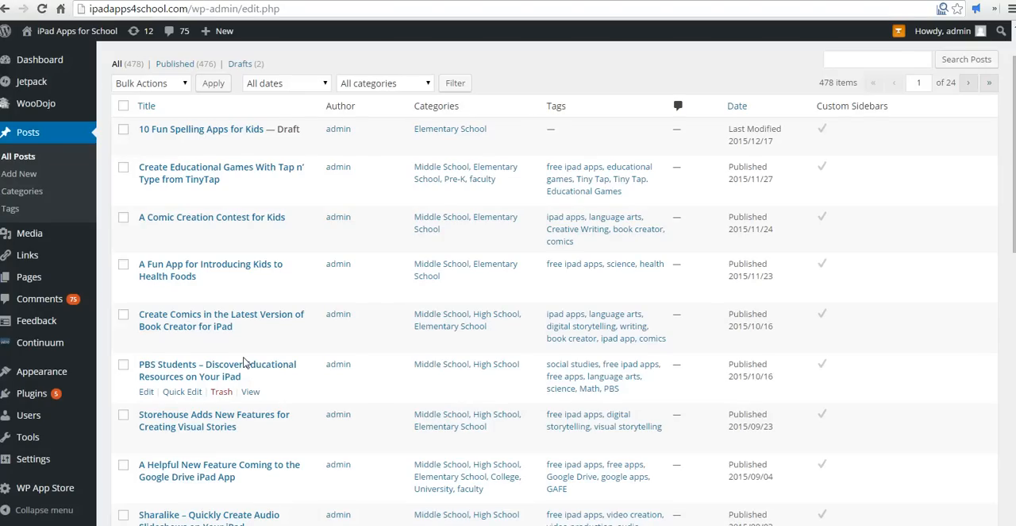
mouse_move(286, 185)
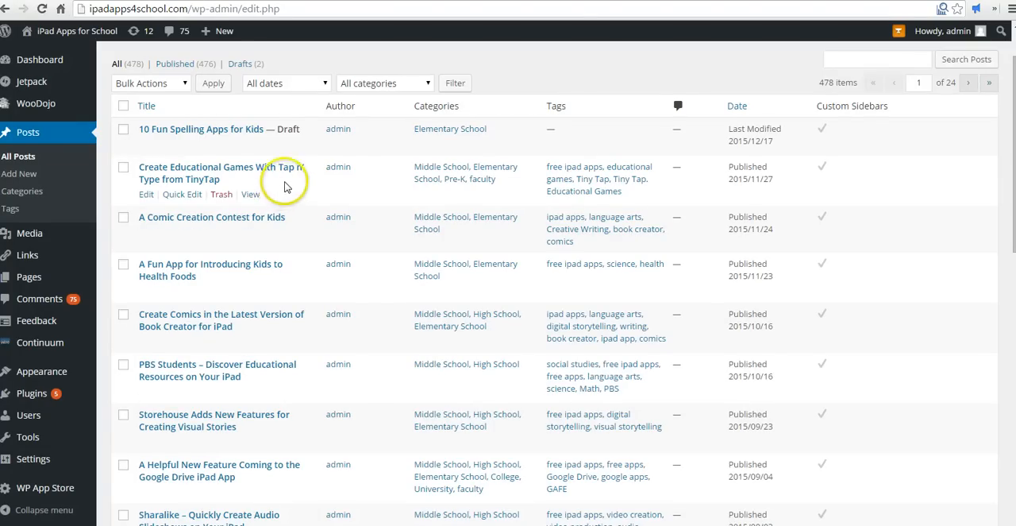
mouse_move(182, 194)
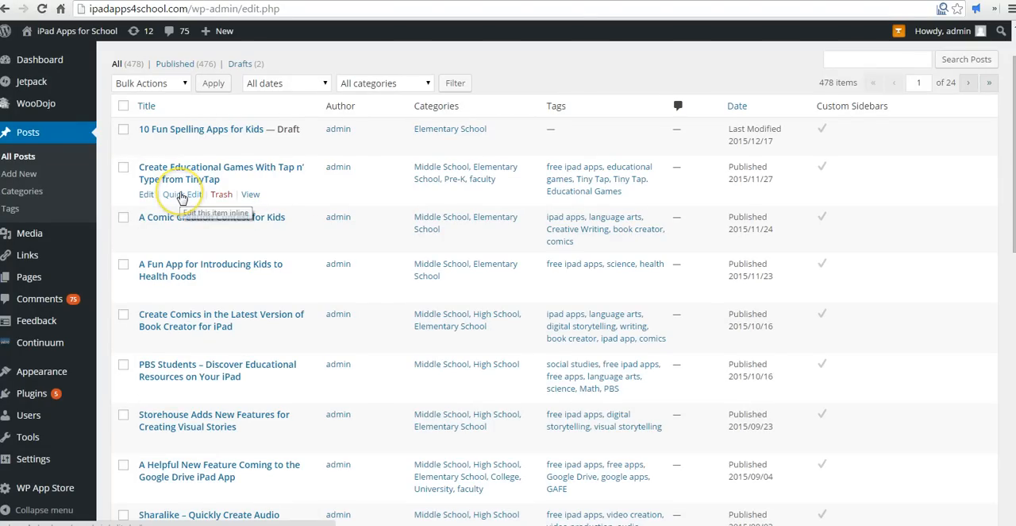
- Quick Edit the TinyTap Tap n' Type post, mark it sticky, and update
left_click(178, 194)
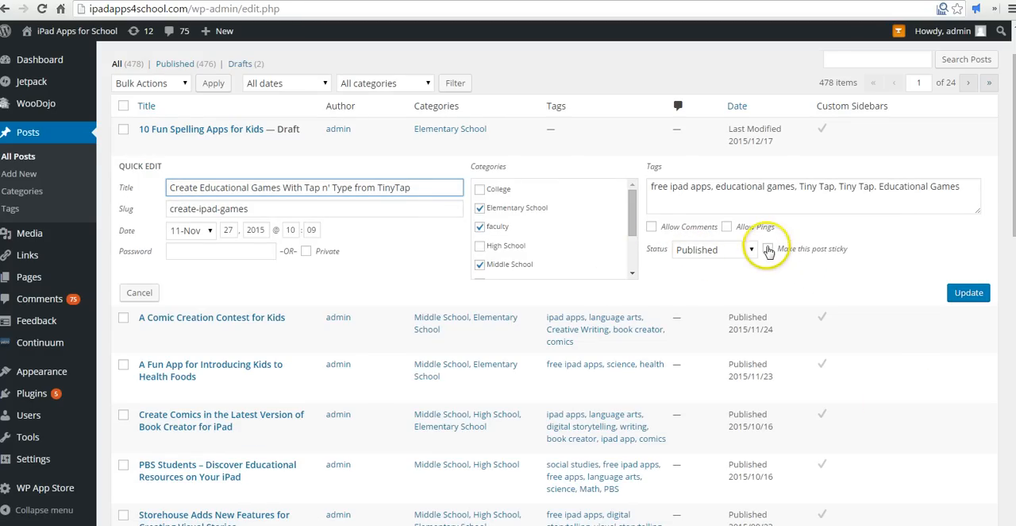
left_click(767, 249)
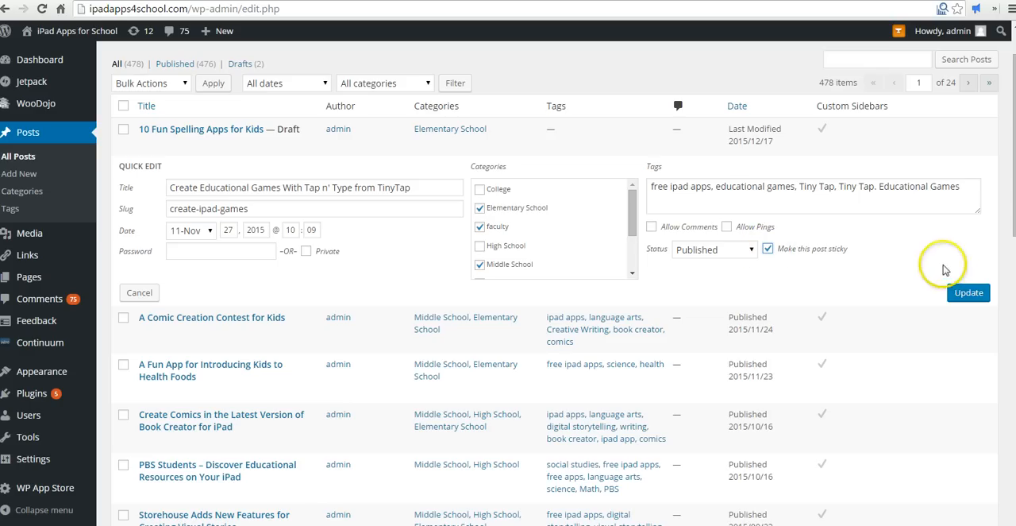
left_click(968, 292)
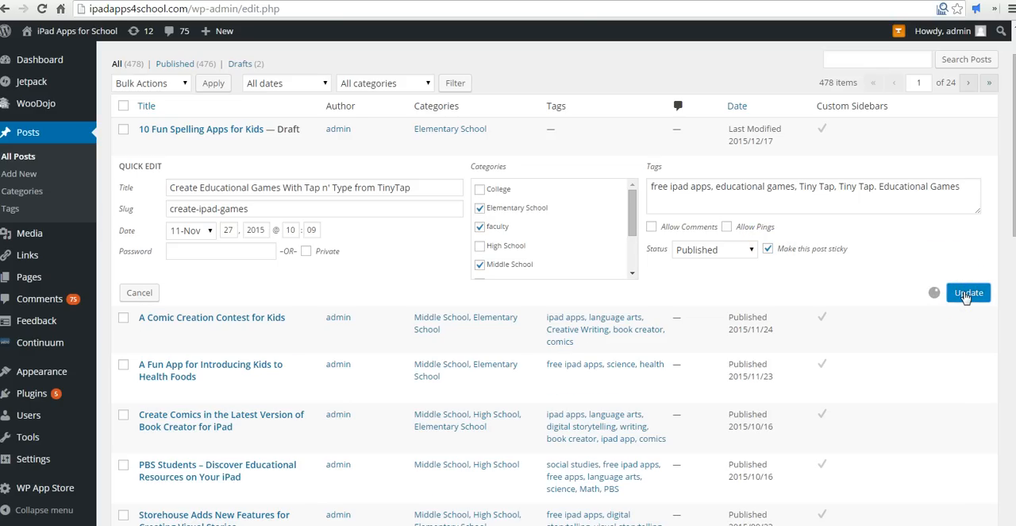
left_click(968, 293)
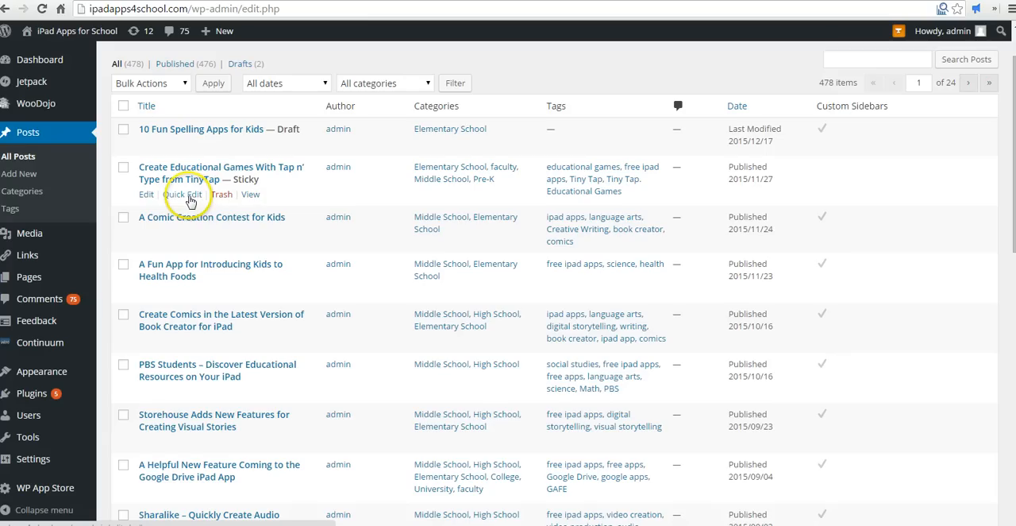
mouse_move(185, 194)
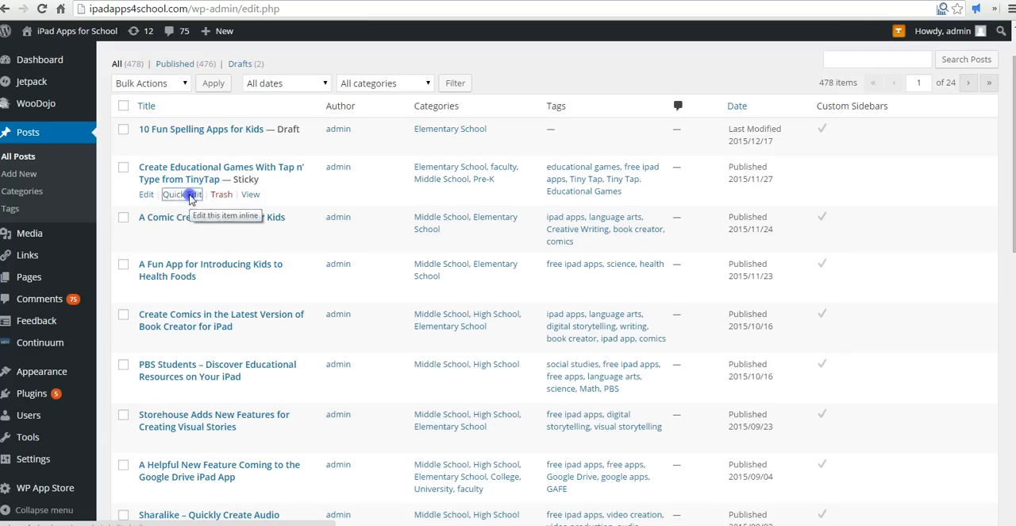
- Quick Edit the TinyTap post again and update it without sticky status
left_click(179, 195)
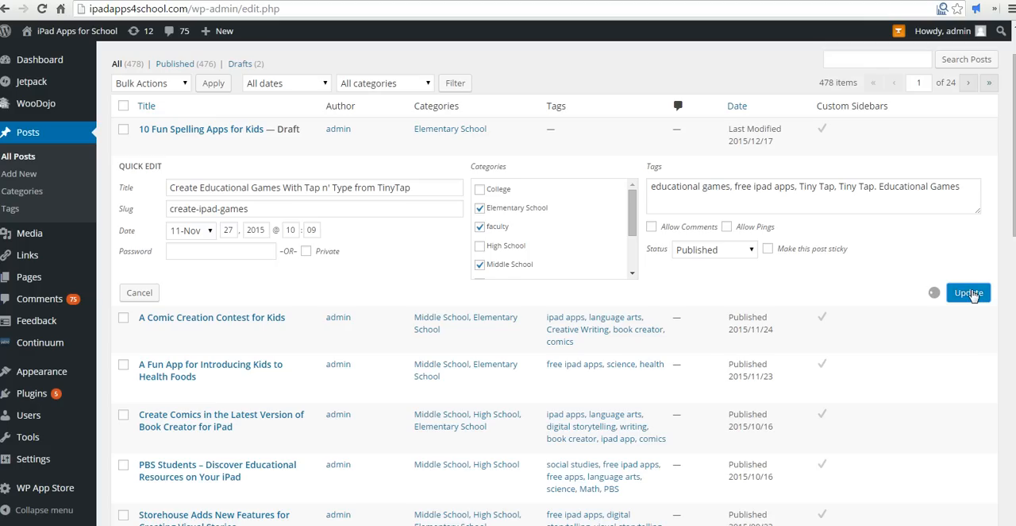
left_click(968, 292)
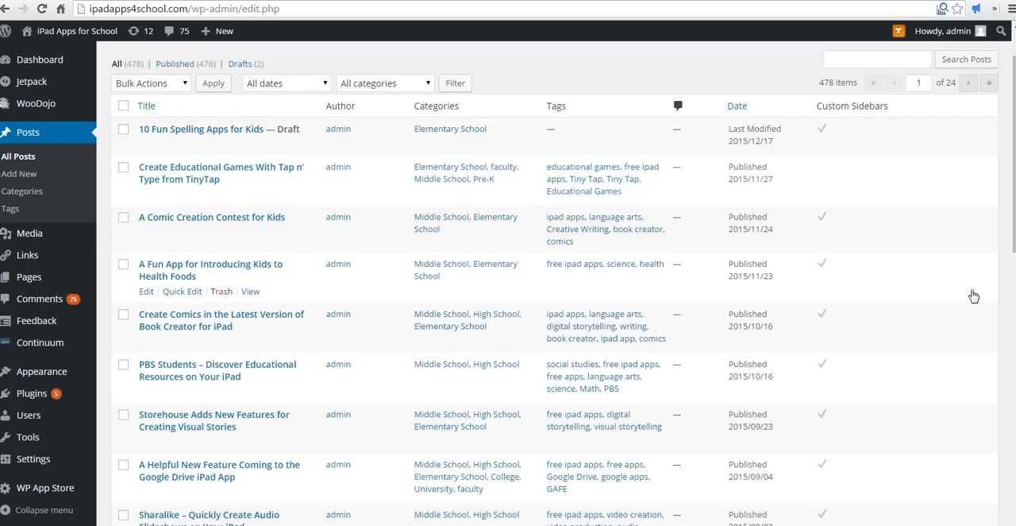
mouse_move(445, 151)
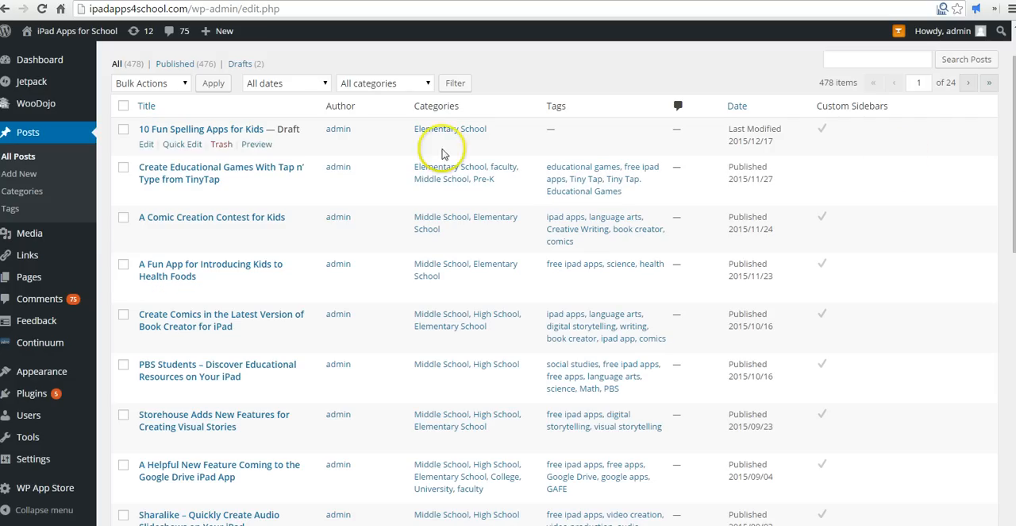
mouse_move(146, 144)
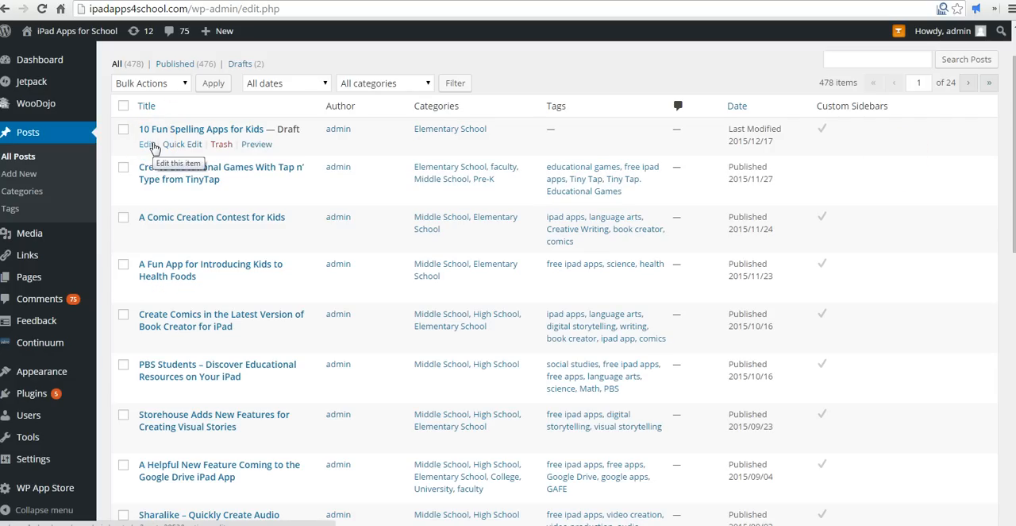
- Open the '10 Fun Spelling Apps for Kids' draft; view publish timing, then cancel
left_click(146, 143)
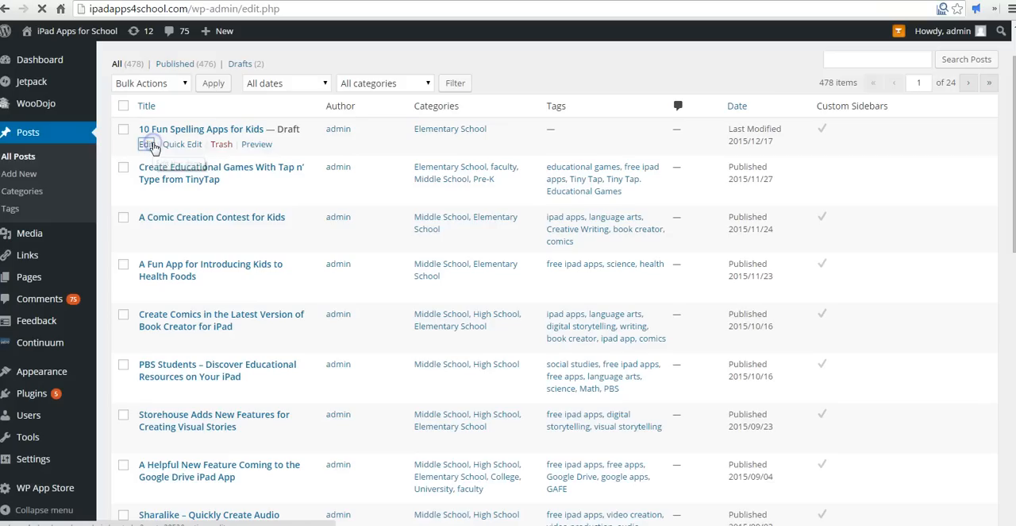
mouse_move(375, 173)
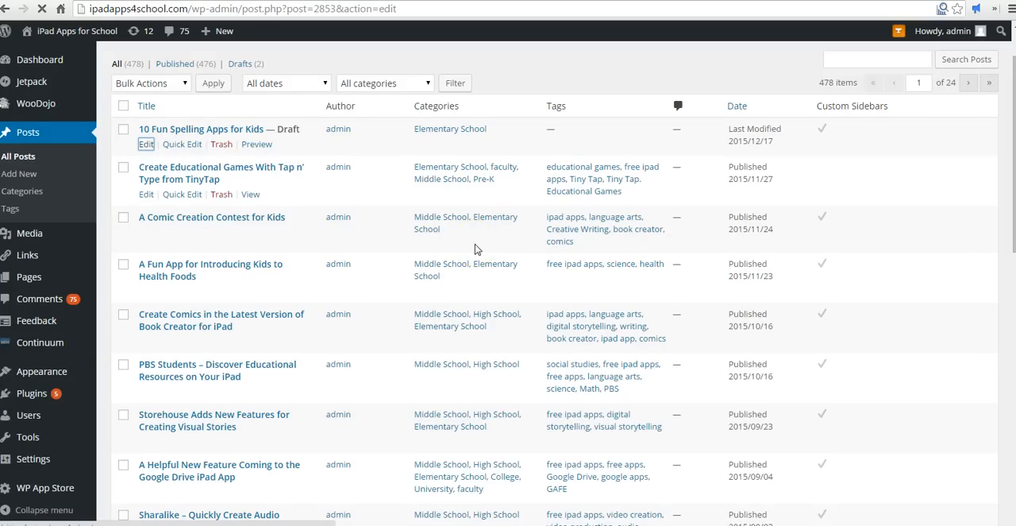
left_click(146, 143)
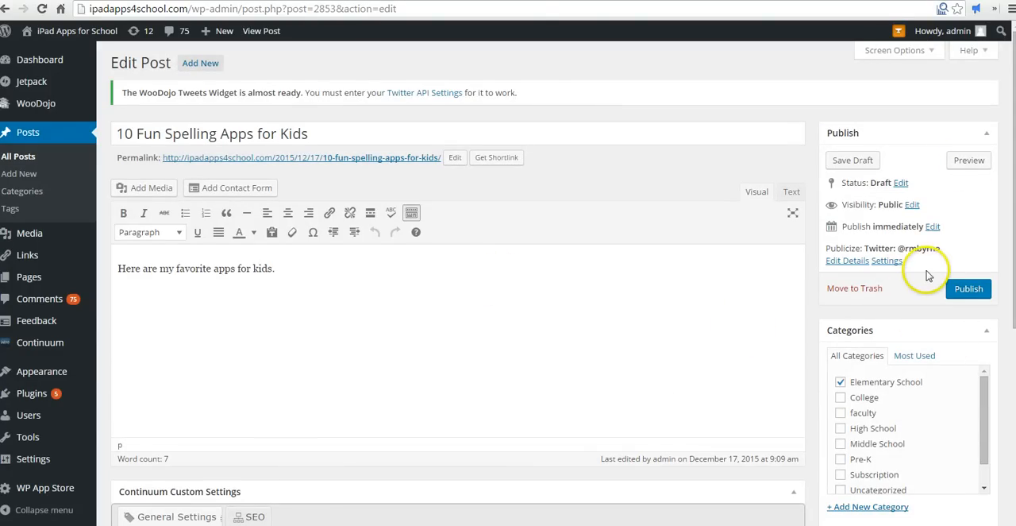
mouse_move(937, 233)
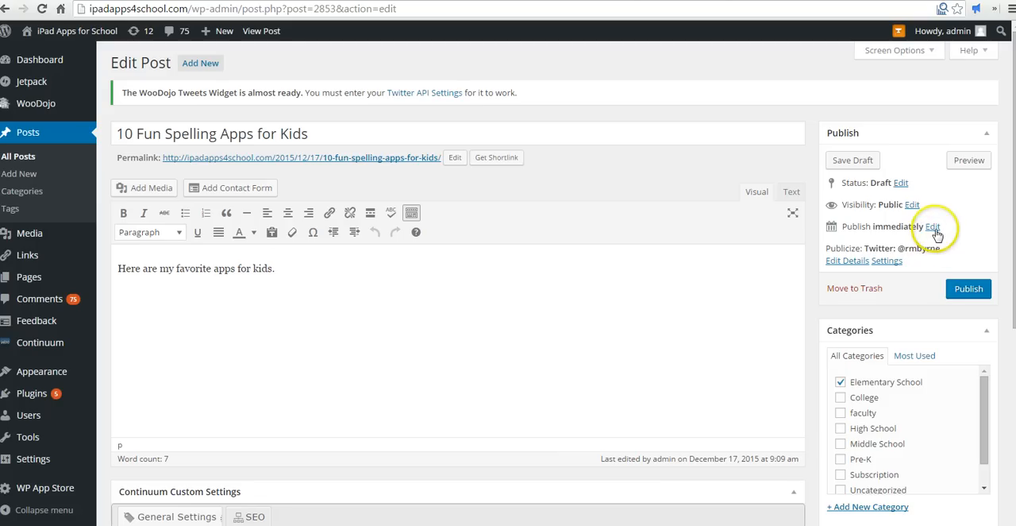
left_click(933, 226)
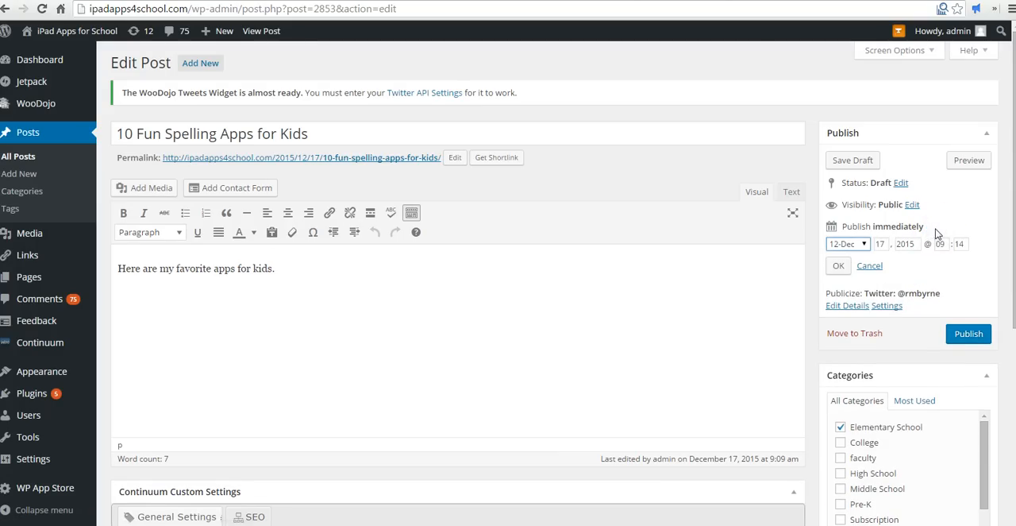
left_click(838, 265)
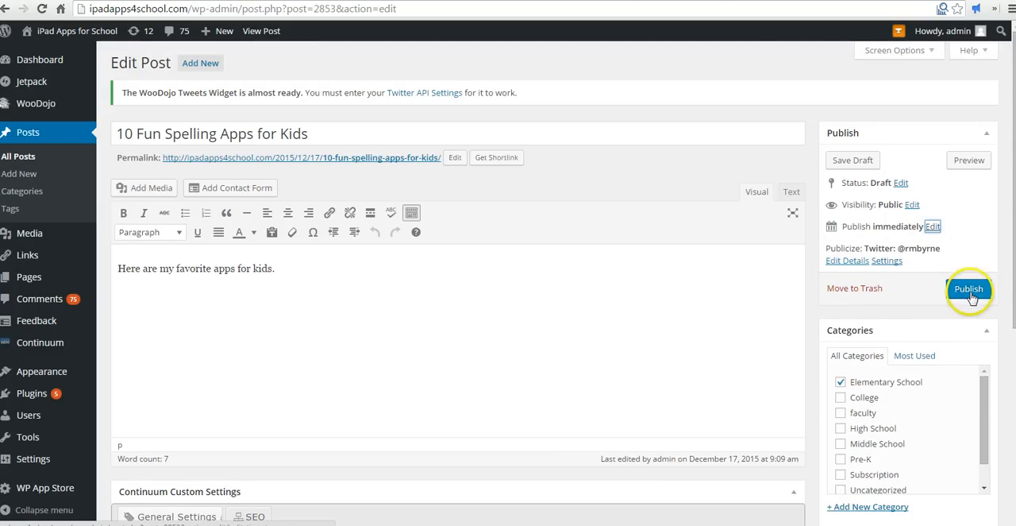
- Publish '10 Fun Spelling Apps for Kids' and wait for the page to reload
left_click(969, 288)
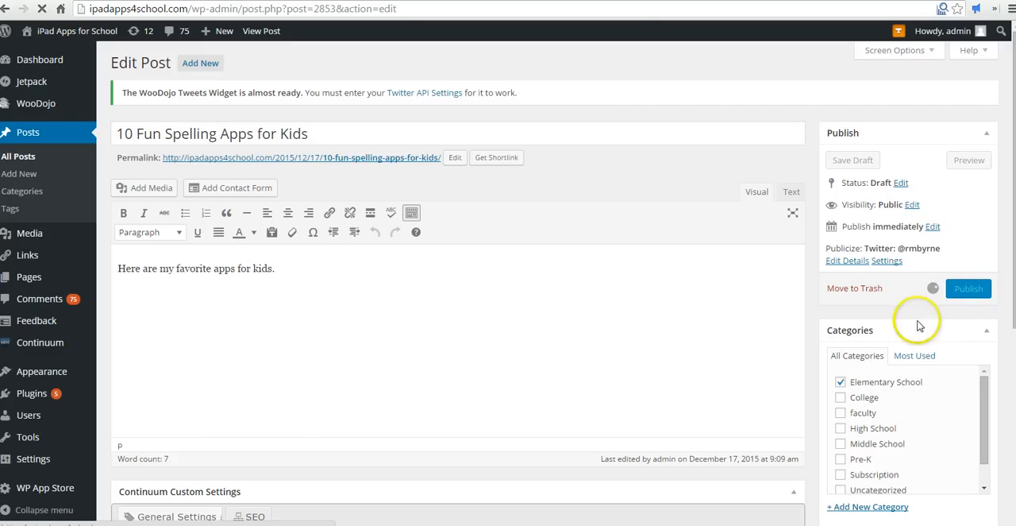
mouse_move(790, 338)
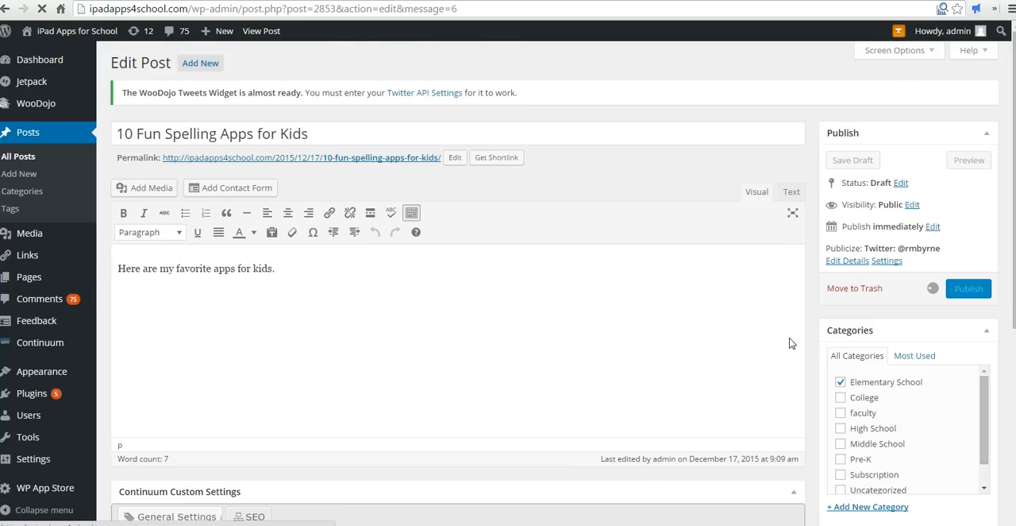
left_click(969, 288)
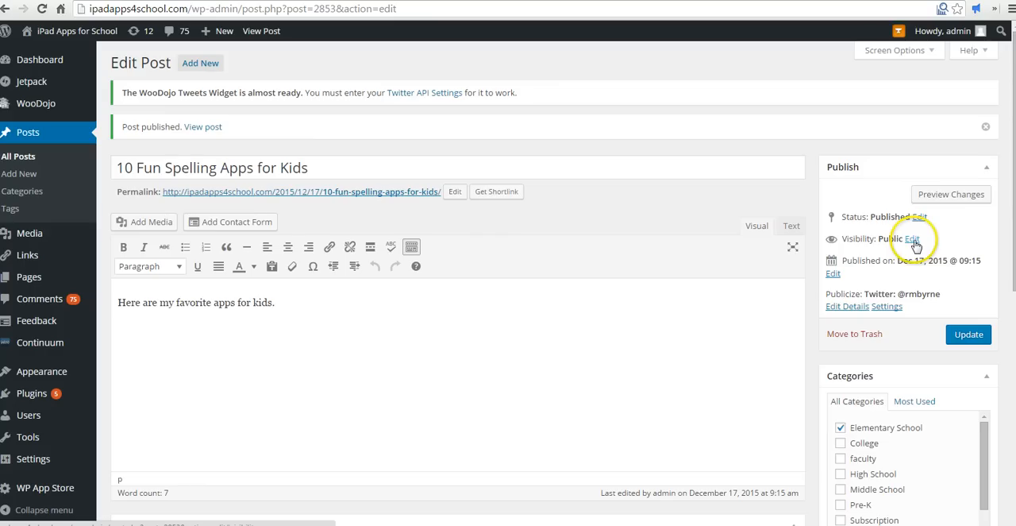
- Edit the post's Visibility and tick 'Stick this post to the front page'
left_click(912, 238)
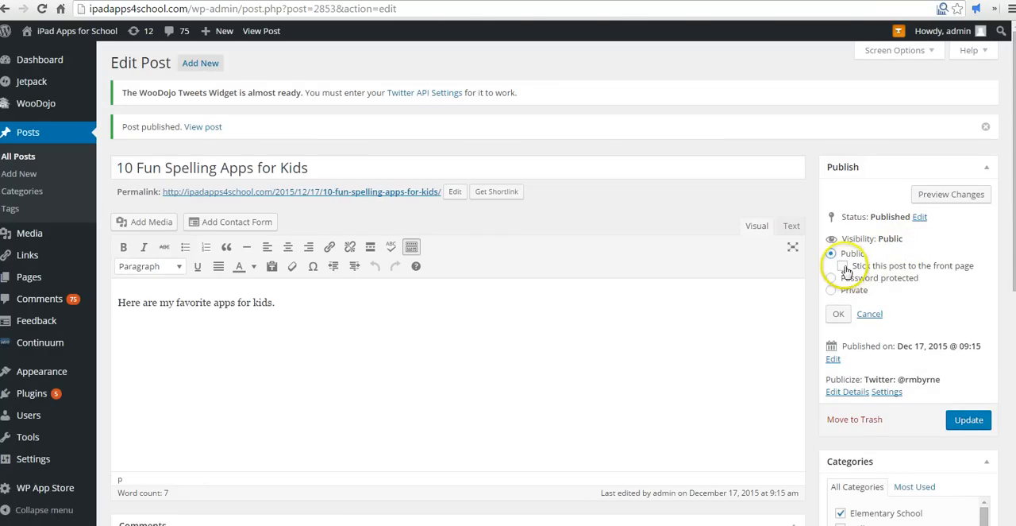
left_click(841, 265)
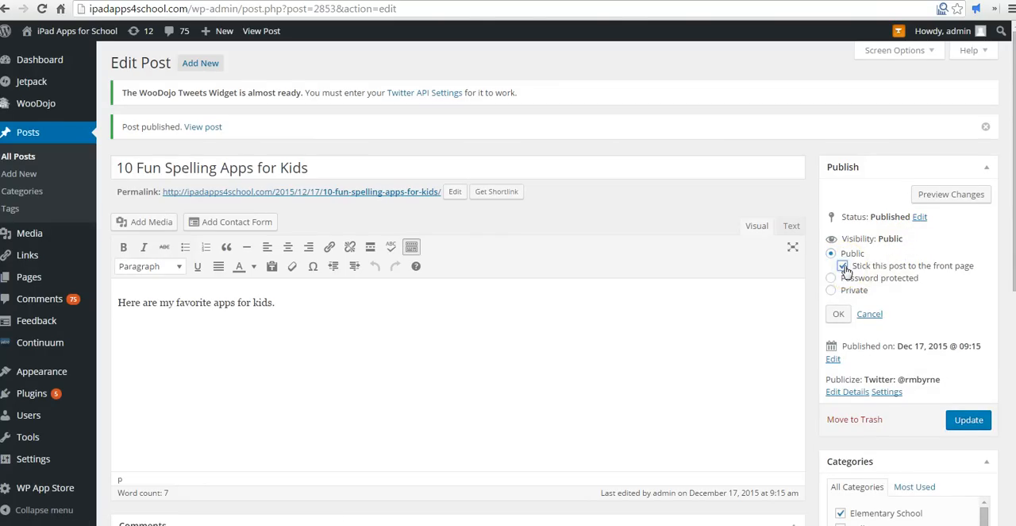